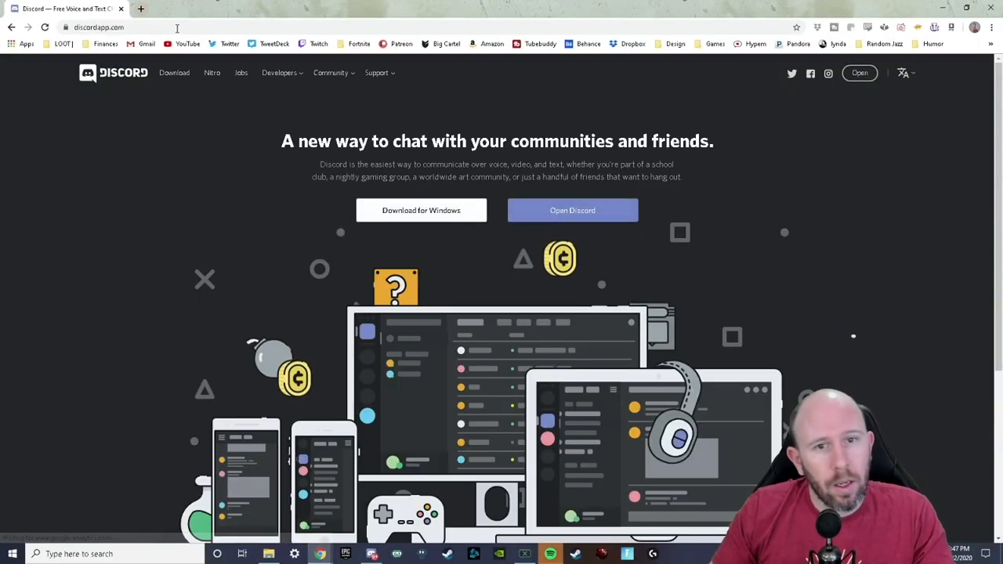
Step: Go to the Download page on discordapp.com and scroll through the Windows download options
click(174, 72)
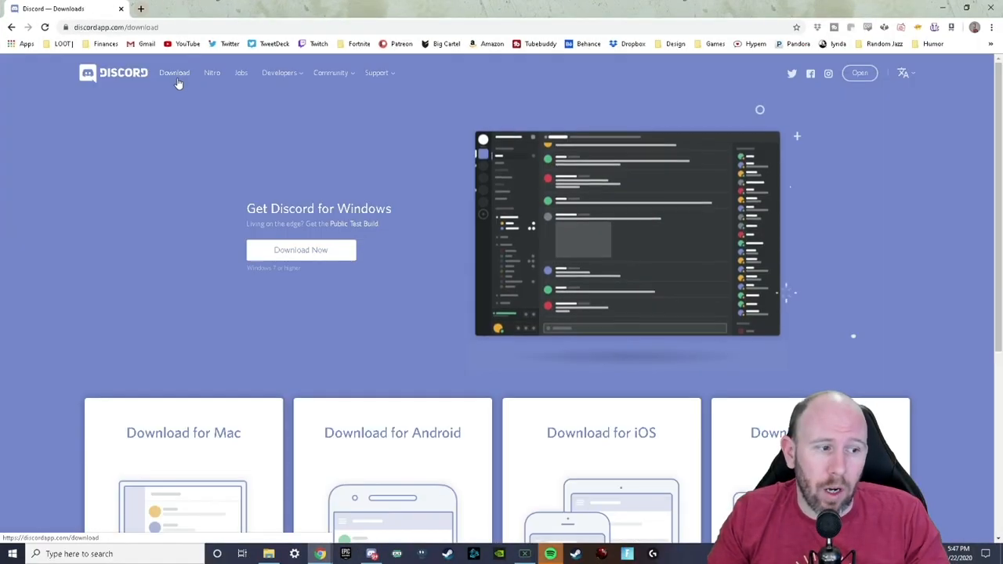
scroll(down, 3)
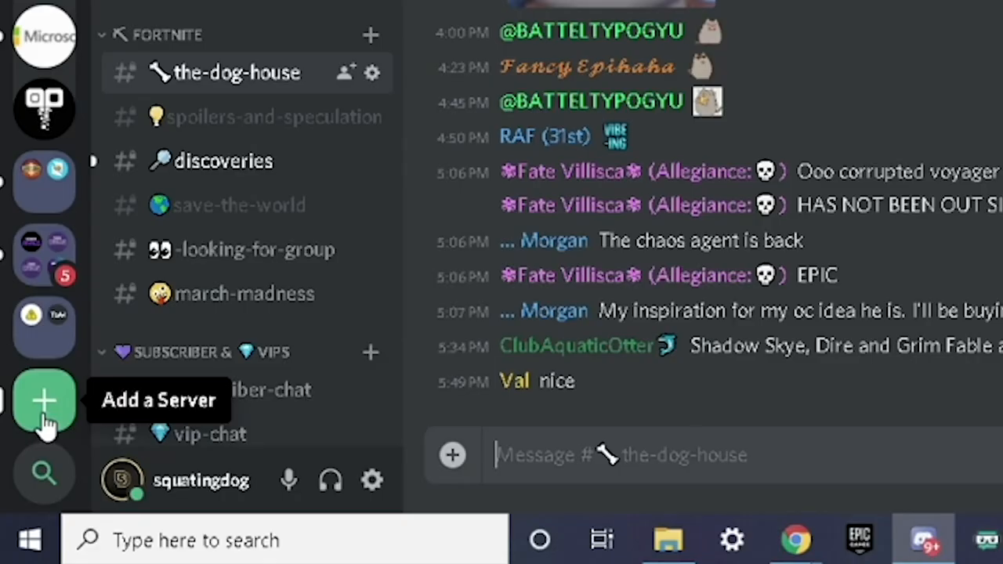
Step: Start a new server via Add a Server and choose Create a server
click(45, 401)
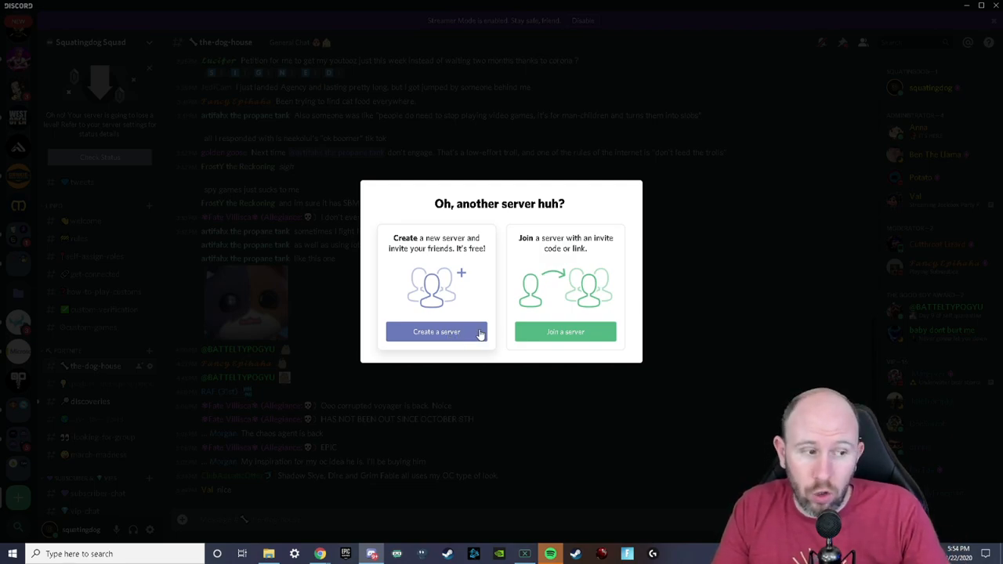
click(437, 332)
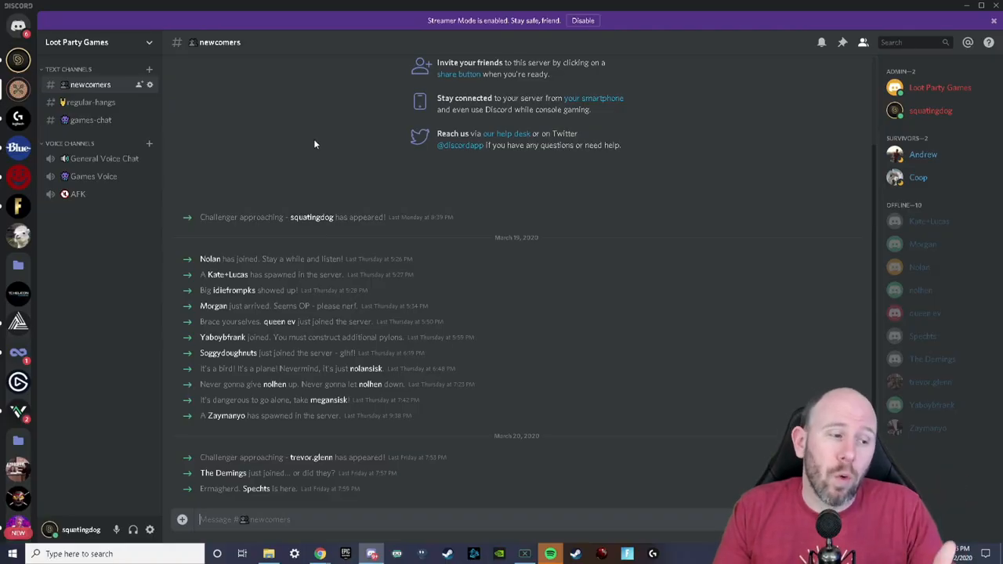
mouse_move(293, 128)
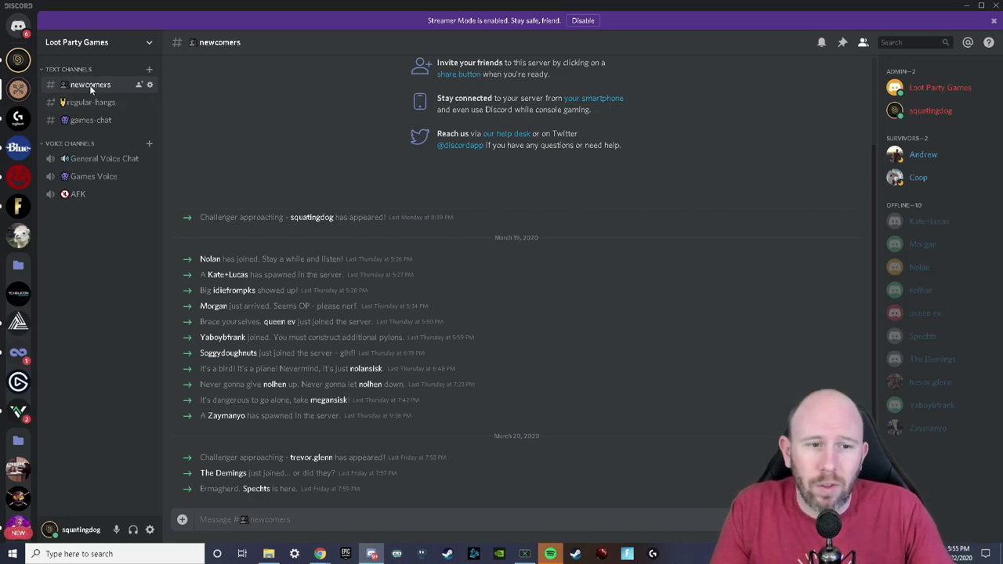
Step: Open the regular-hangs text channel in the Loot Party Games sidebar
click(93, 102)
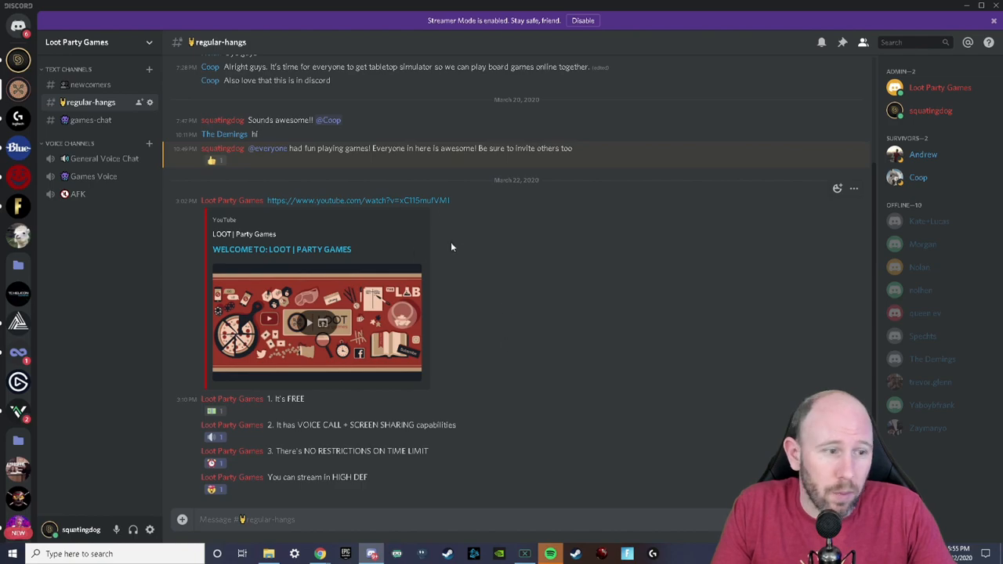
mouse_move(94, 159)
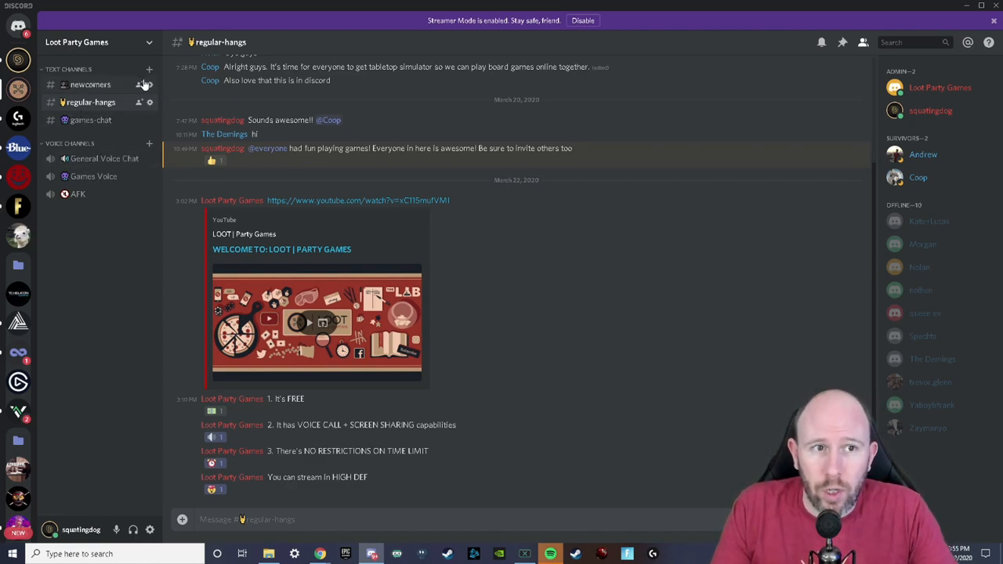
click(149, 69)
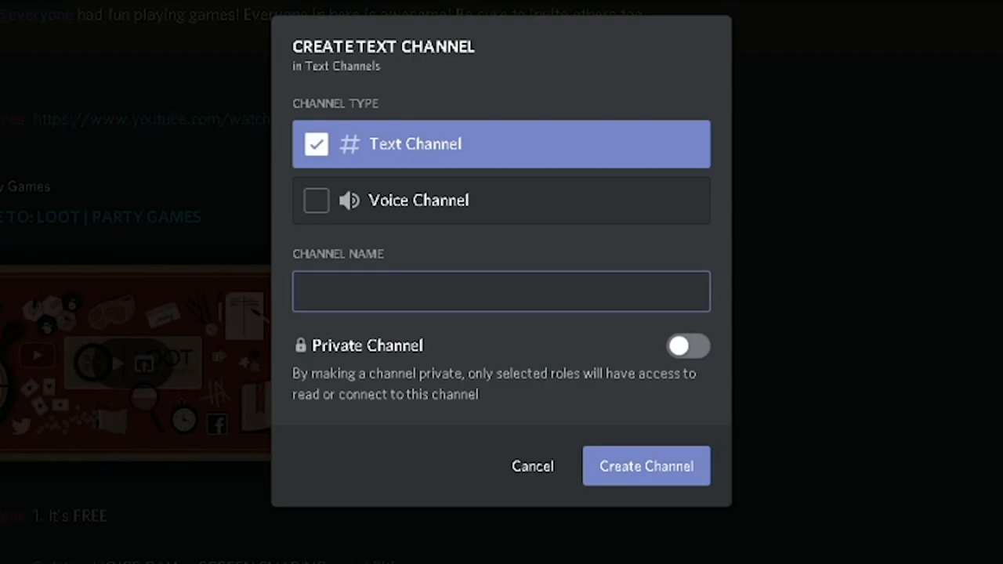
click(501, 200)
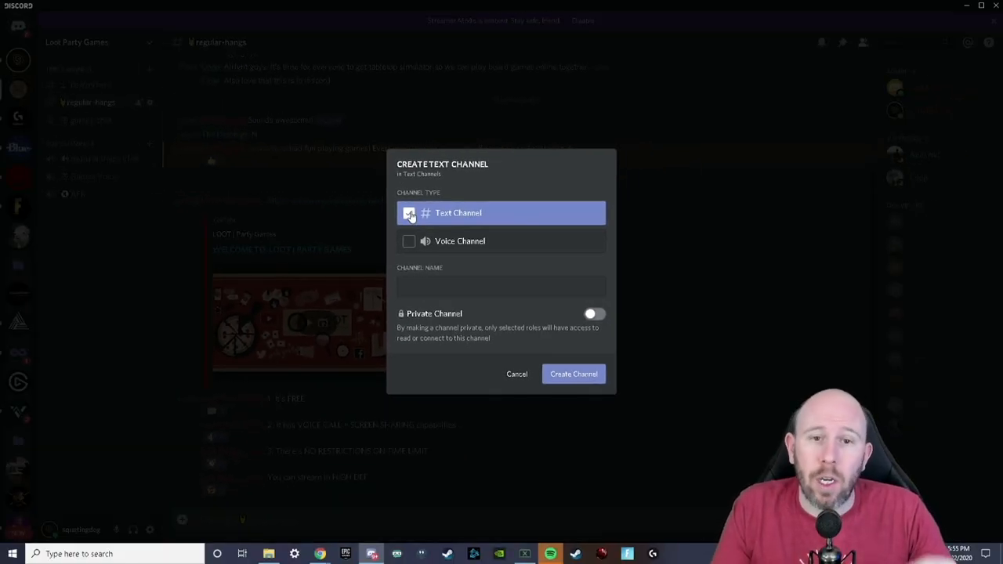
click(408, 213)
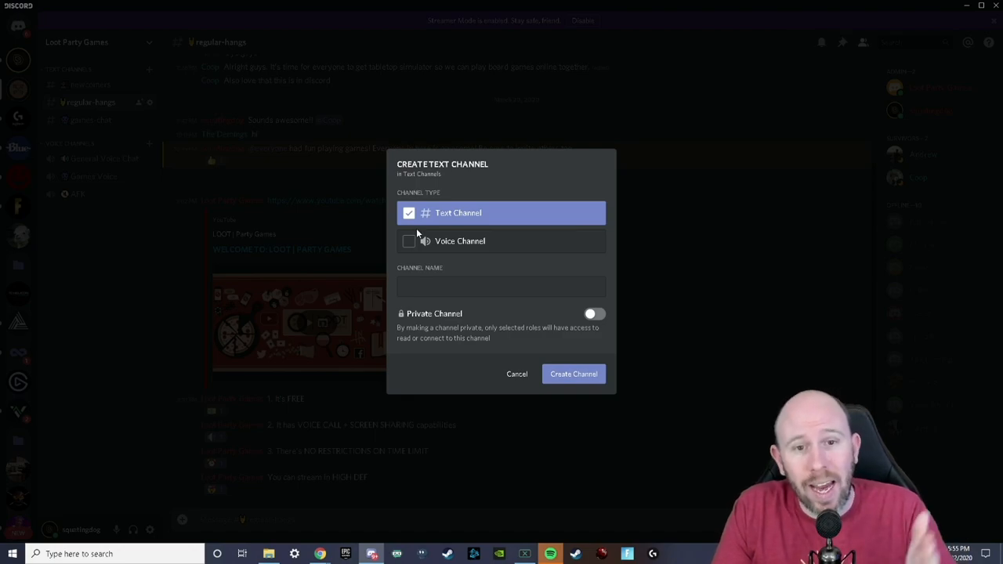
mouse_move(476, 255)
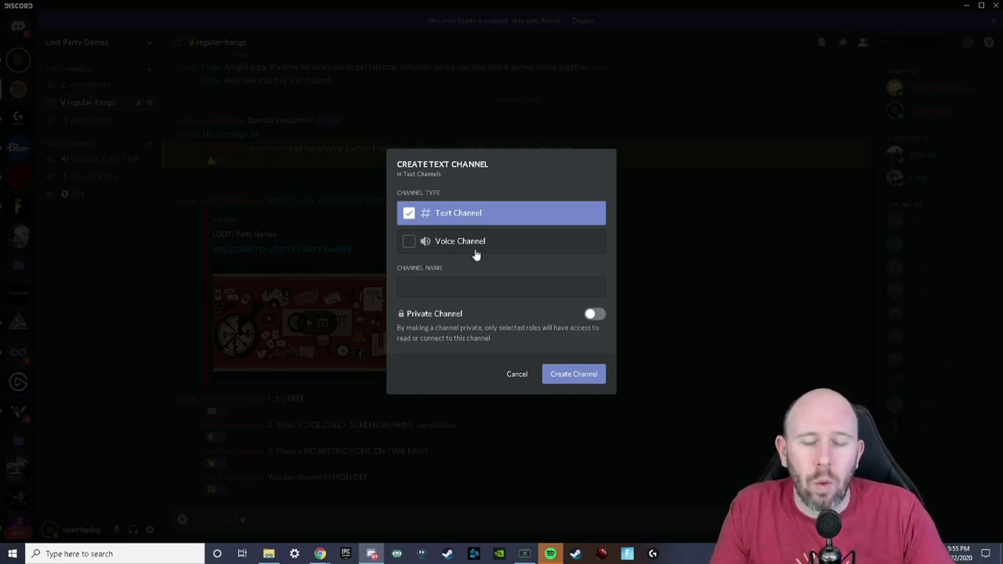
click(517, 373)
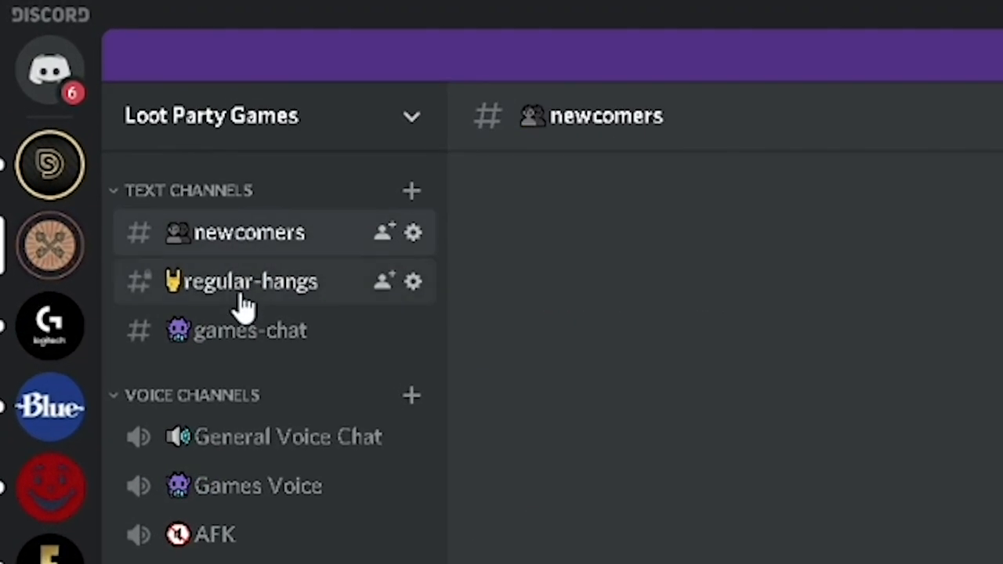
Step: Browse games-chat and newcomers, then return to regular-hangs
click(251, 330)
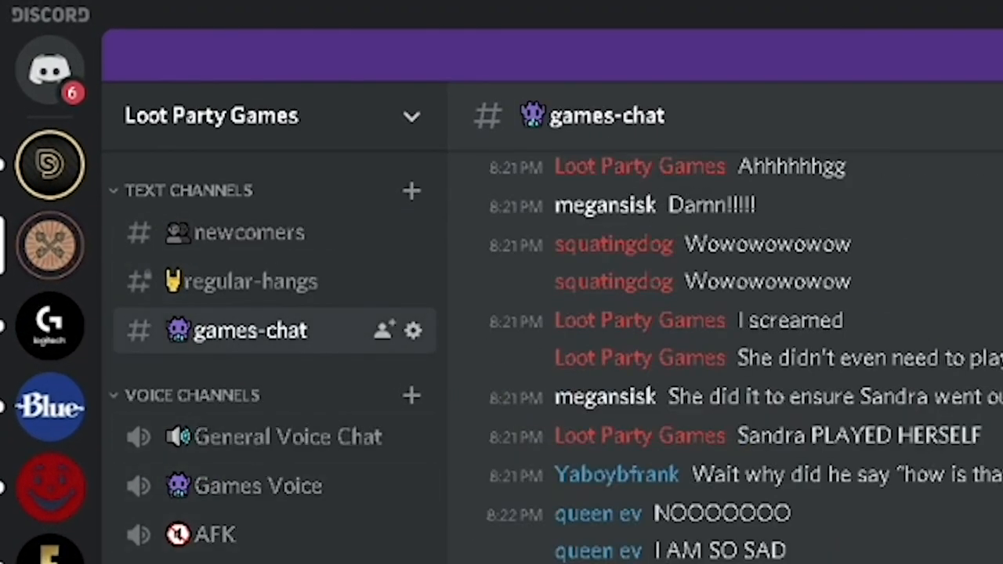
click(249, 232)
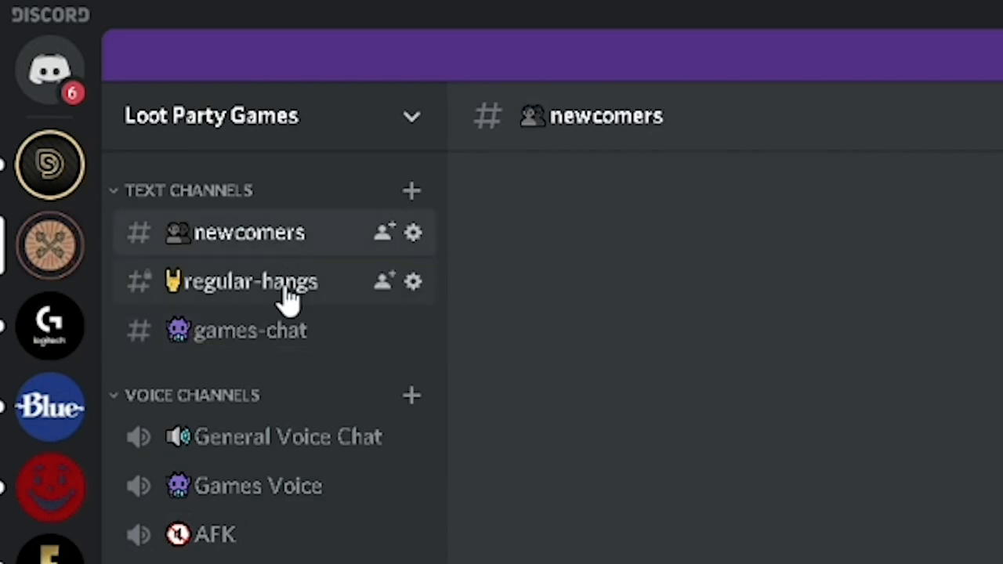
click(249, 281)
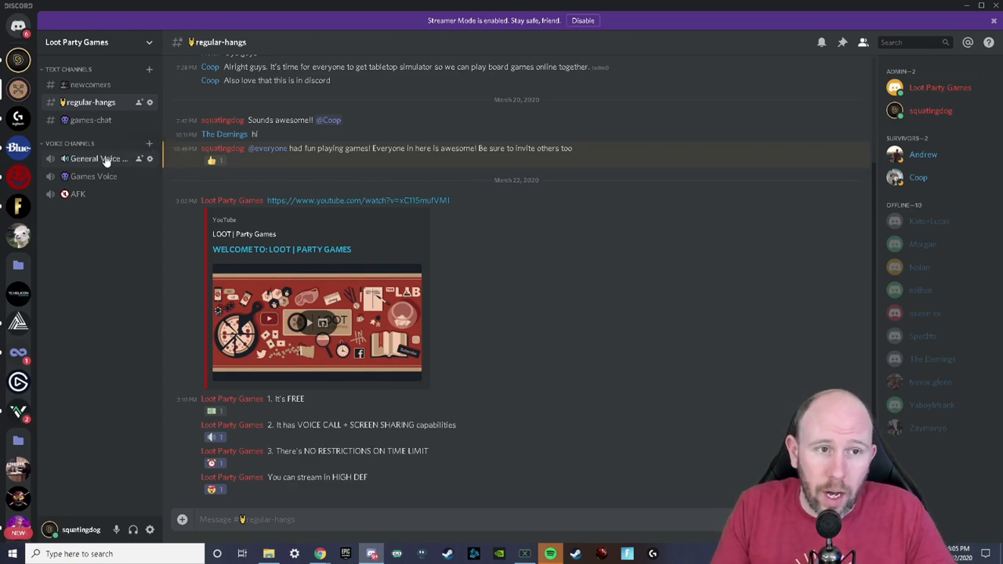
Step: Connect to the General Voice Chat voice channel
click(103, 158)
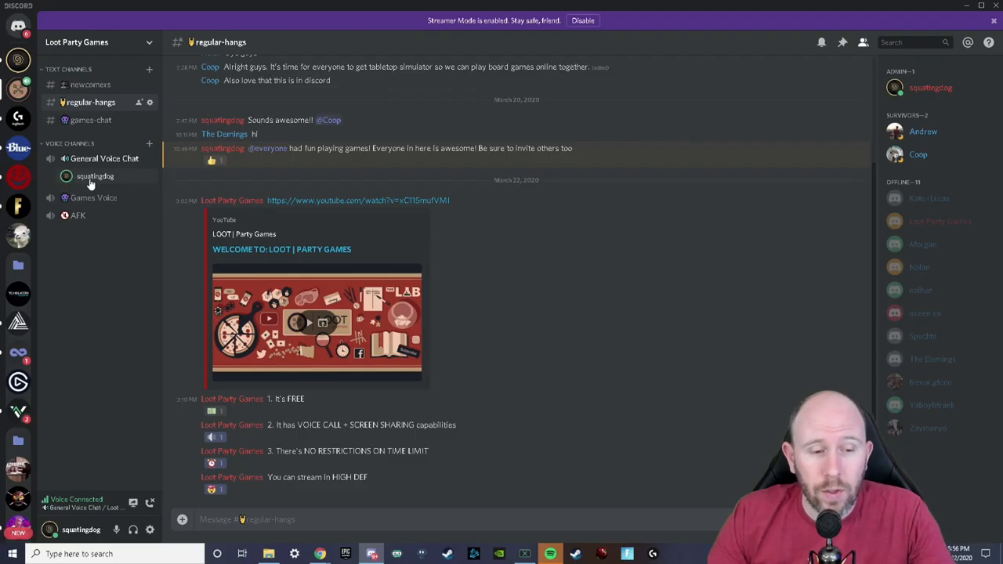
mouse_move(100, 240)
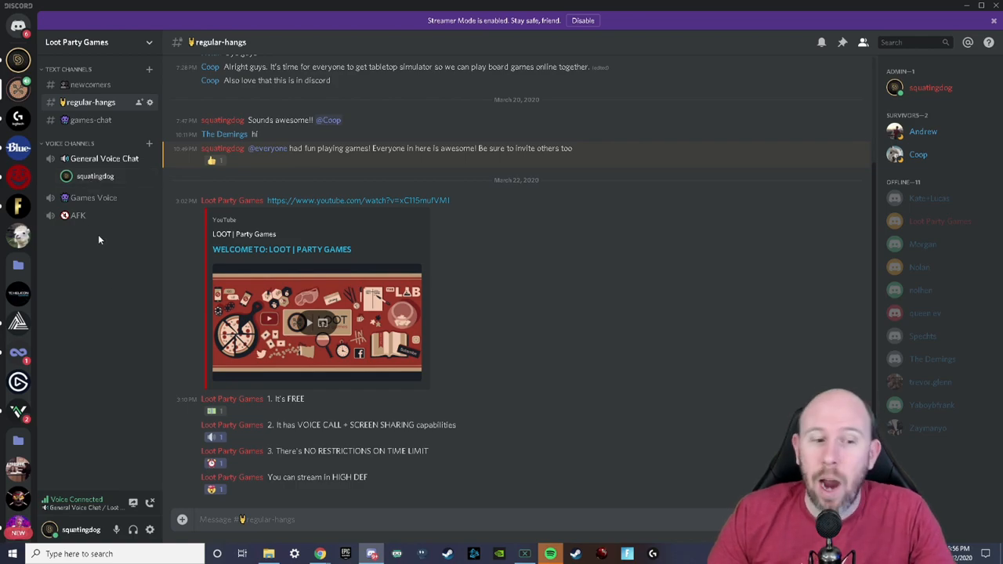
mouse_move(118, 531)
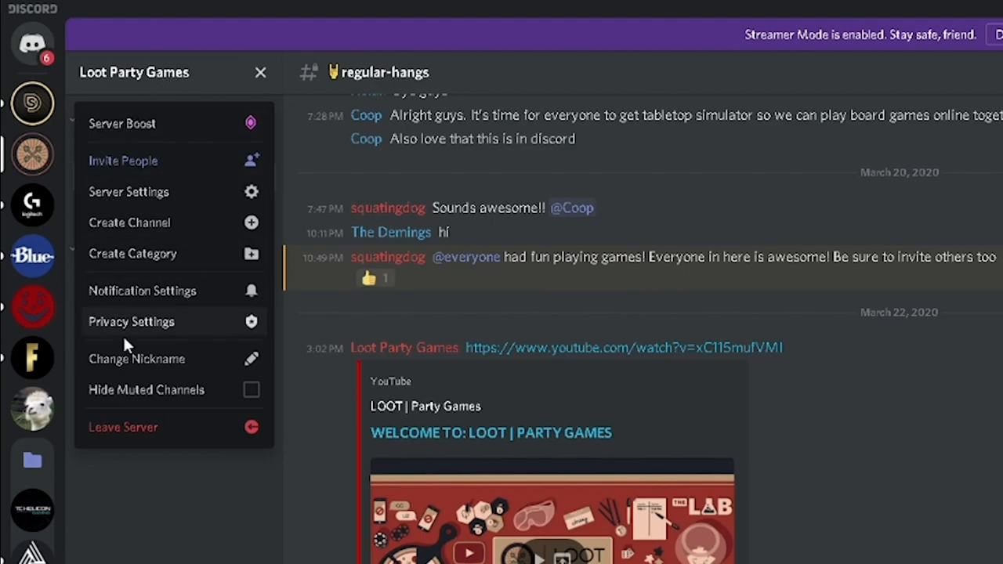
mouse_move(176, 222)
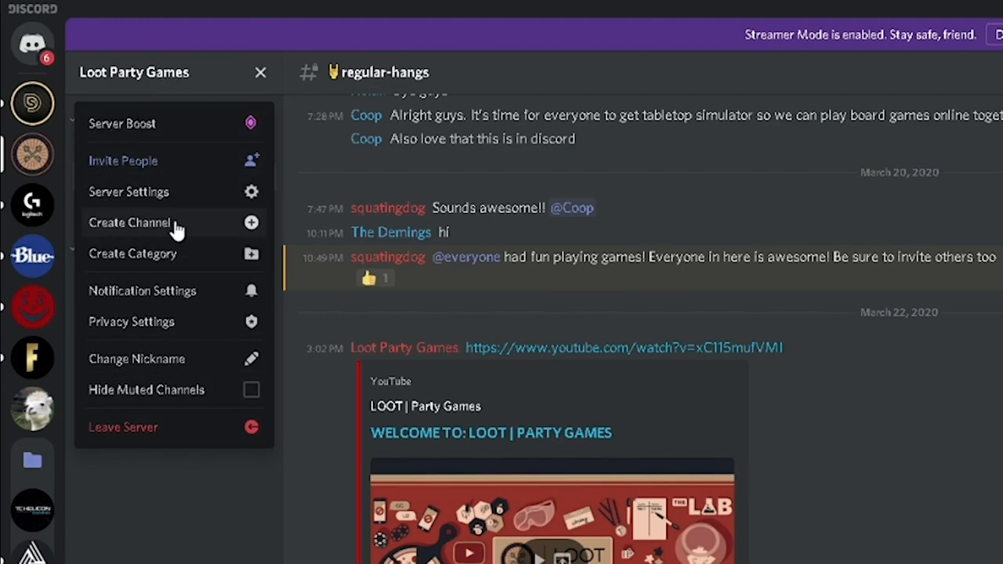
Step: Open Server Settings for Loot Party Games from the server menu
click(128, 192)
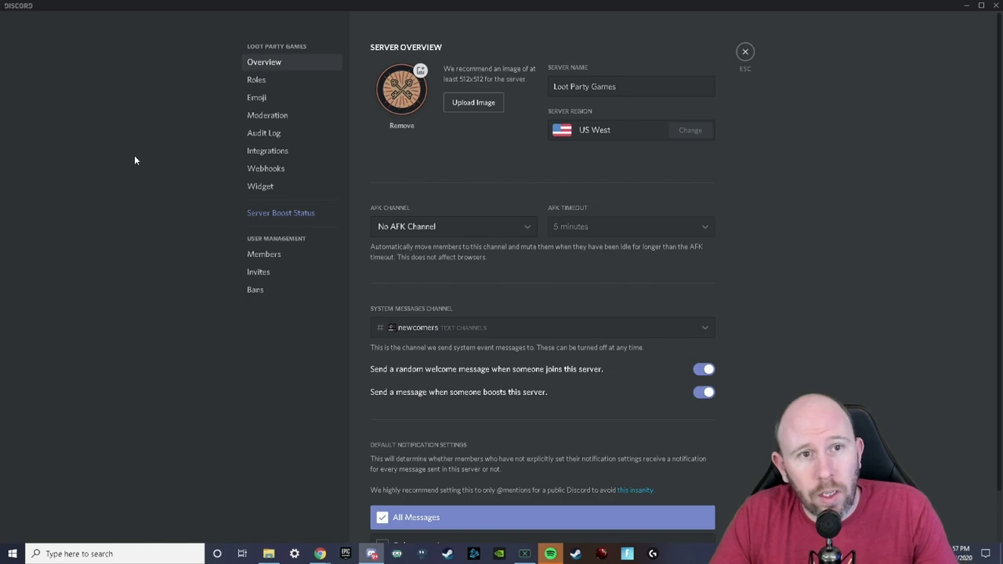
mouse_move(286, 81)
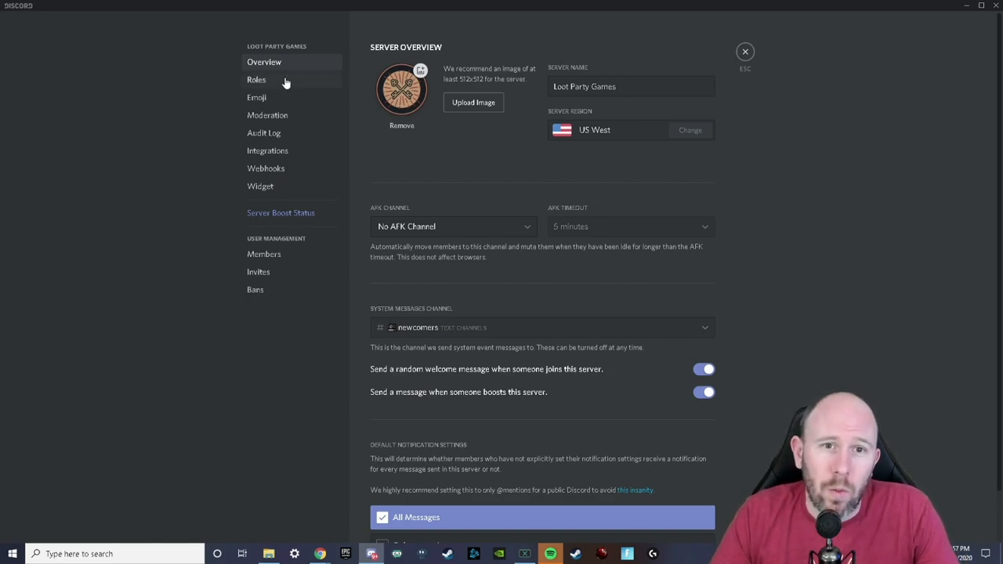
click(257, 79)
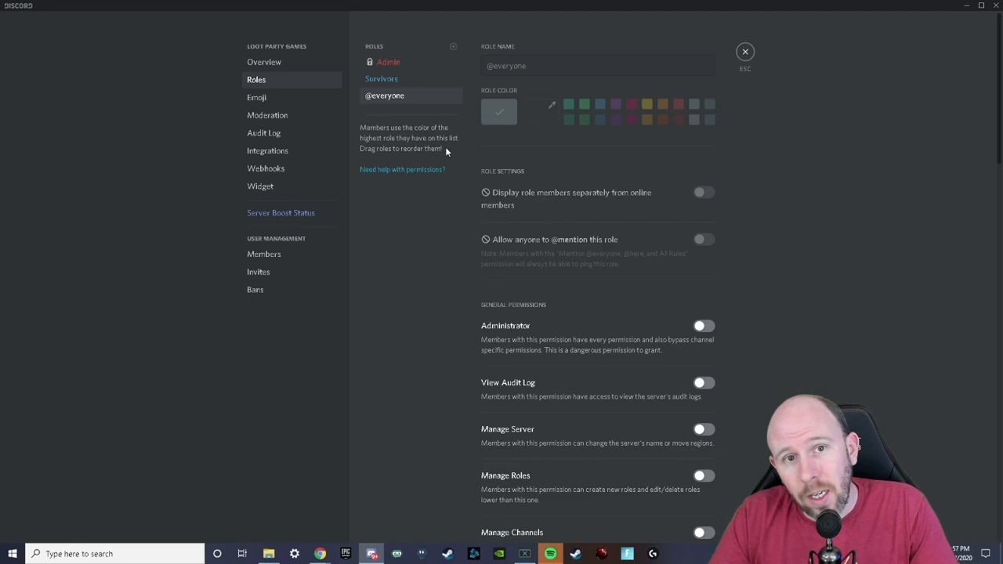
mouse_move(432, 146)
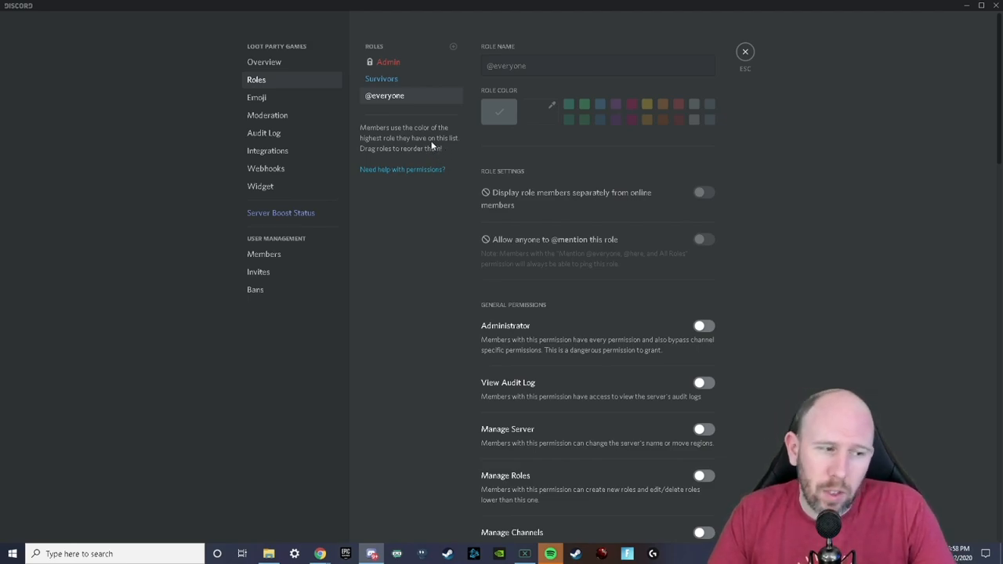
mouse_move(429, 139)
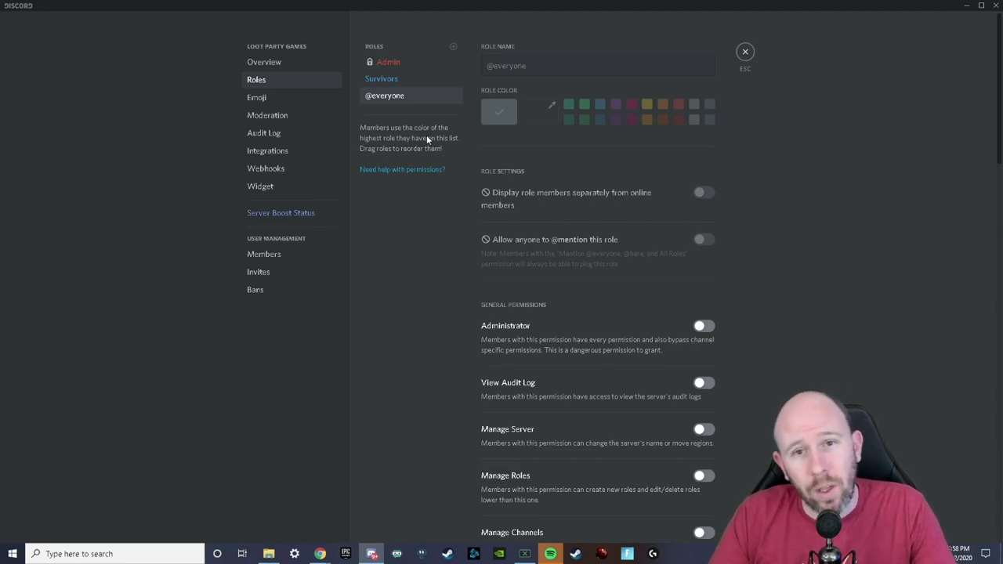
mouse_move(526, 190)
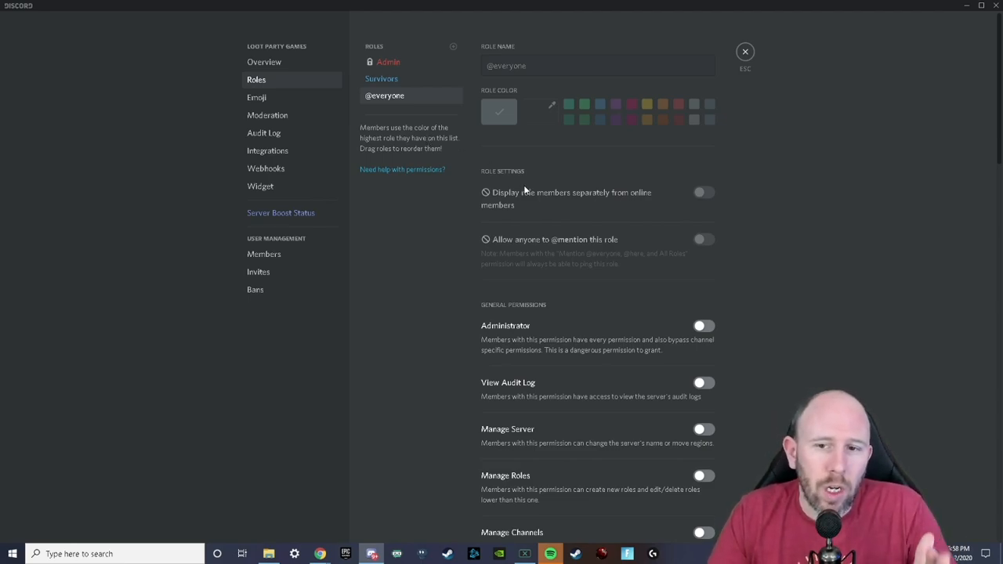
mouse_move(412, 109)
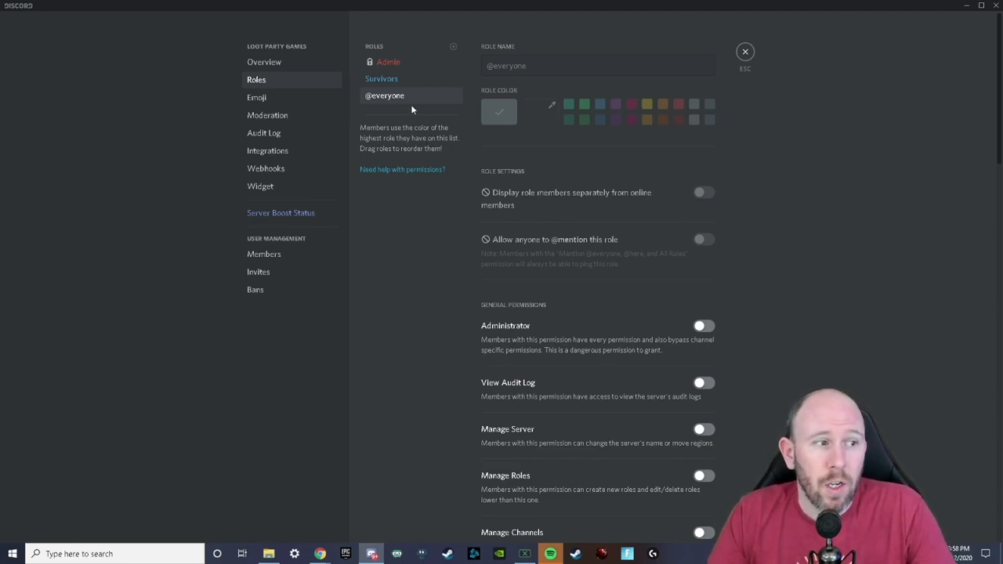
click(382, 79)
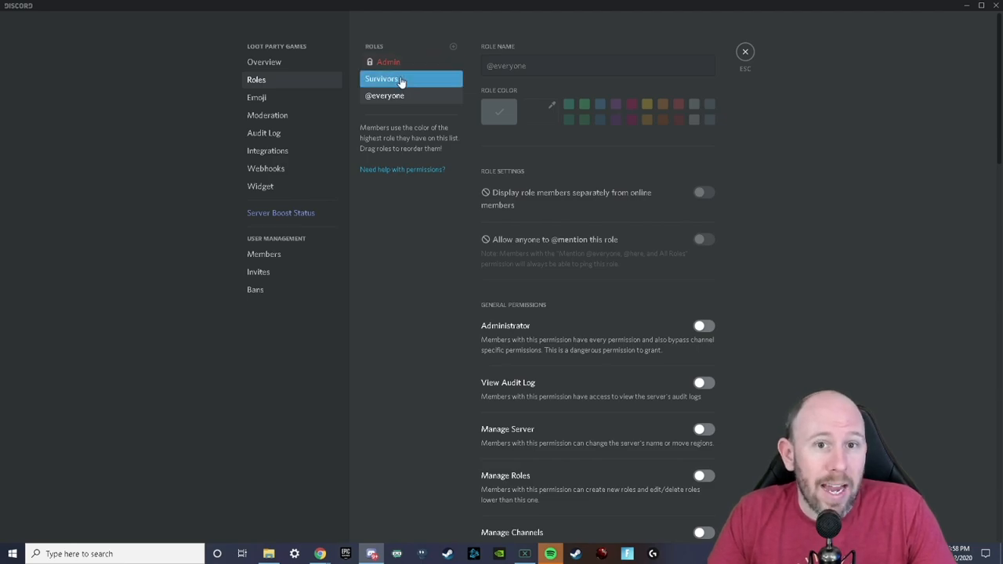
click(382, 78)
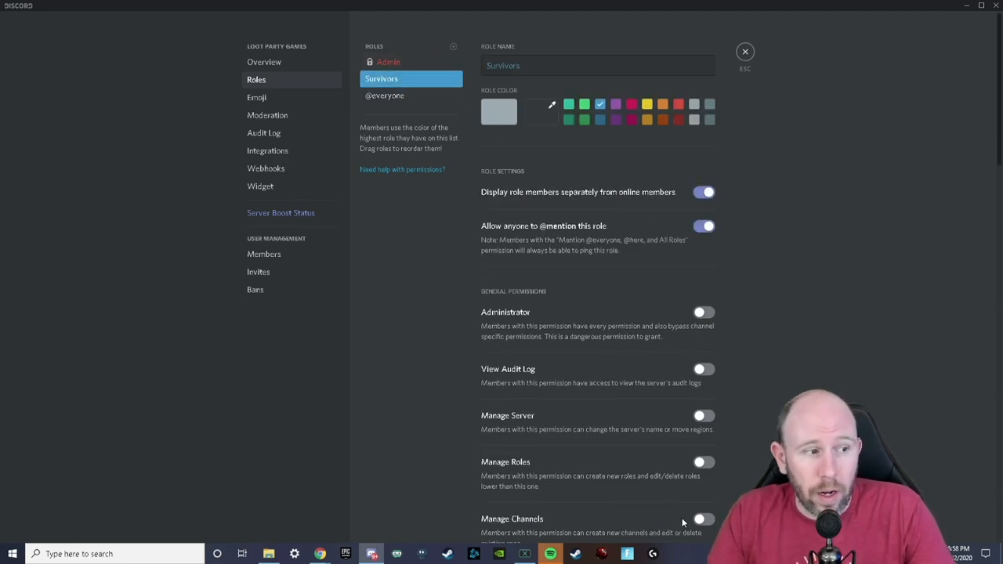
mouse_move(572, 275)
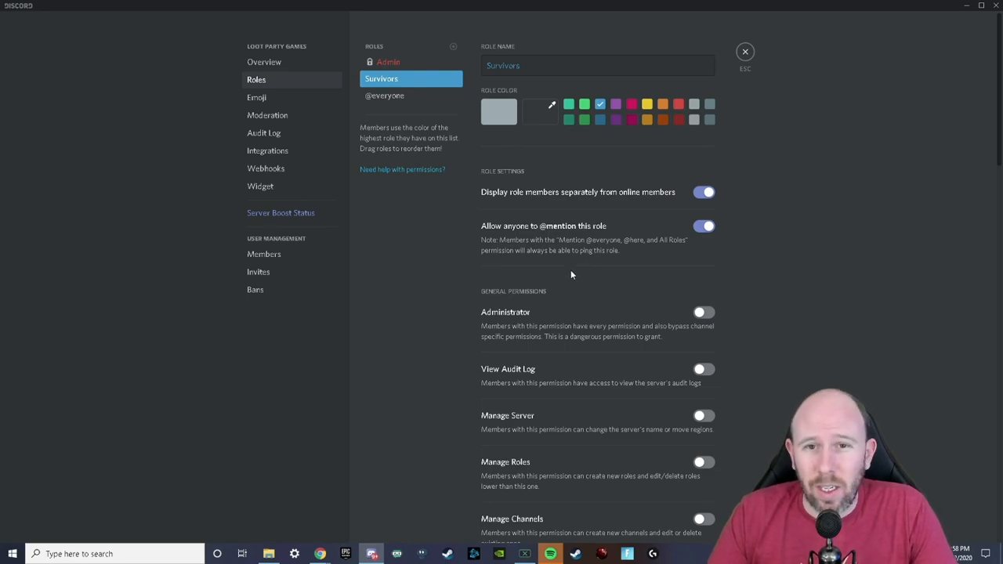
mouse_move(621, 258)
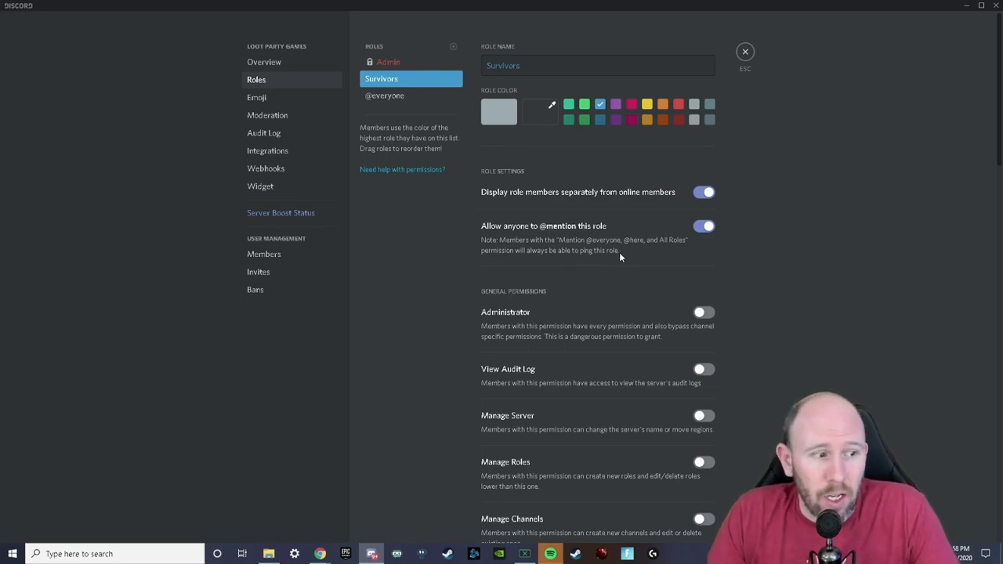
mouse_move(620, 265)
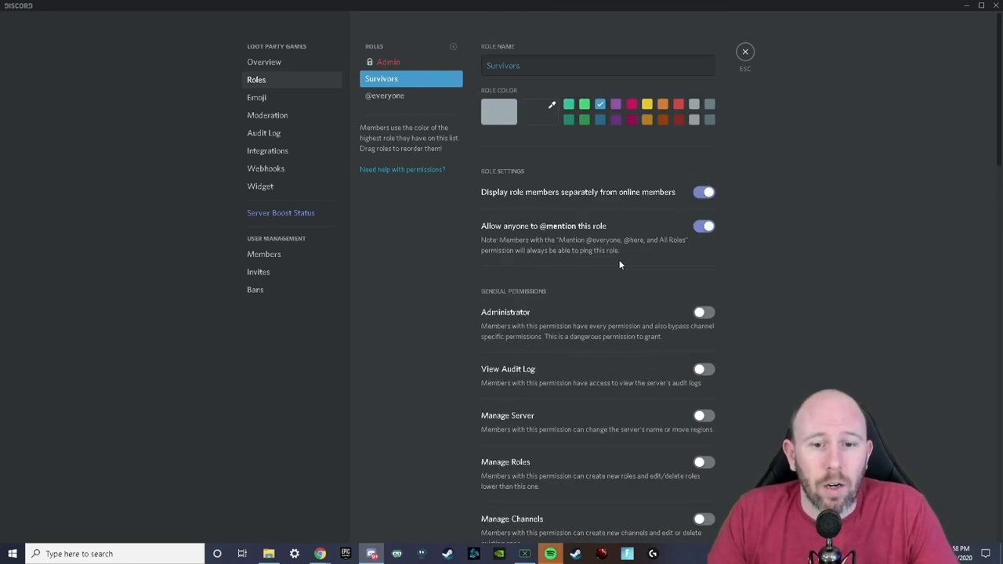
Step: Close Server Settings and open Loot Party Games notification settings showing All Messages
click(744, 52)
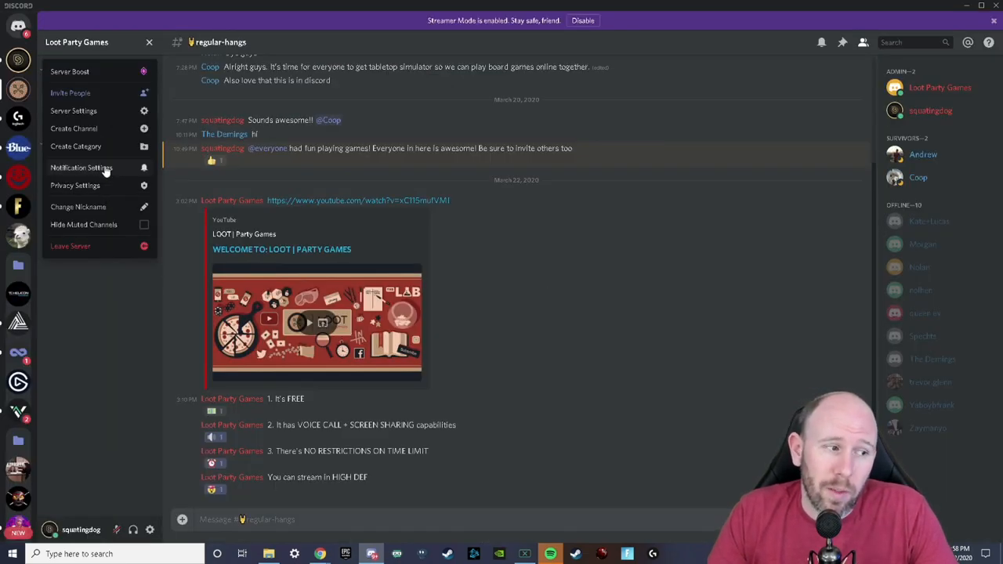
click(77, 42)
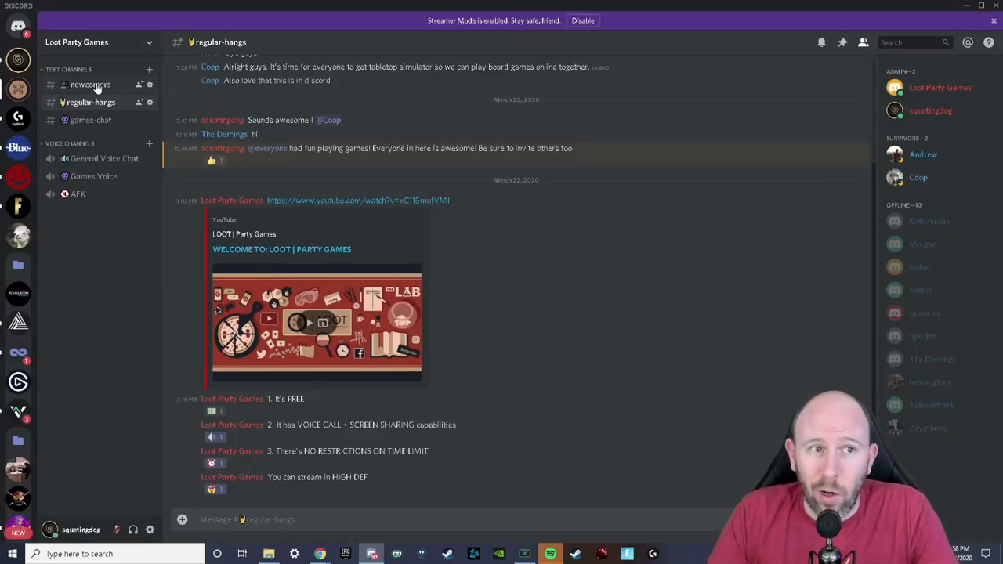
click(86, 42)
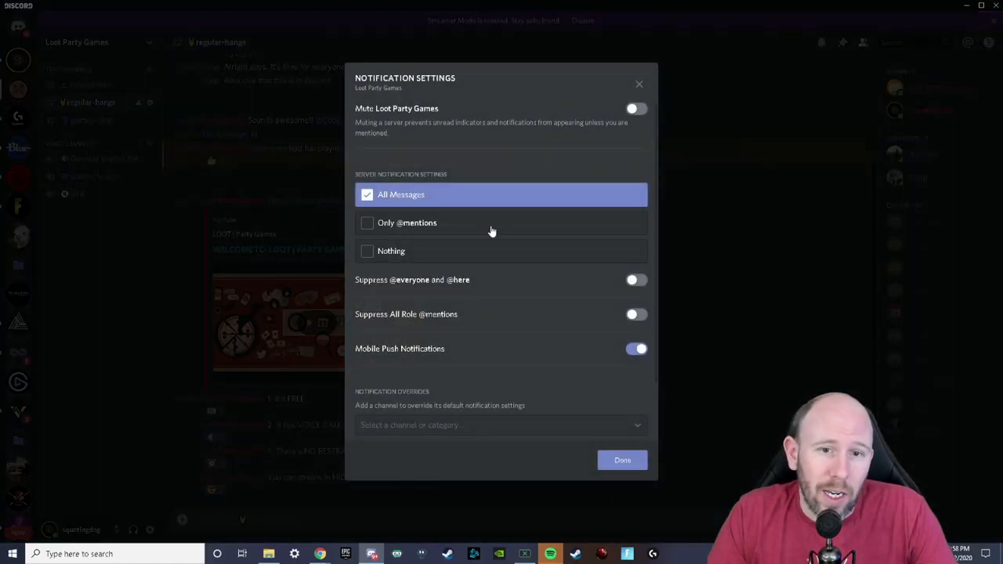
mouse_move(637, 314)
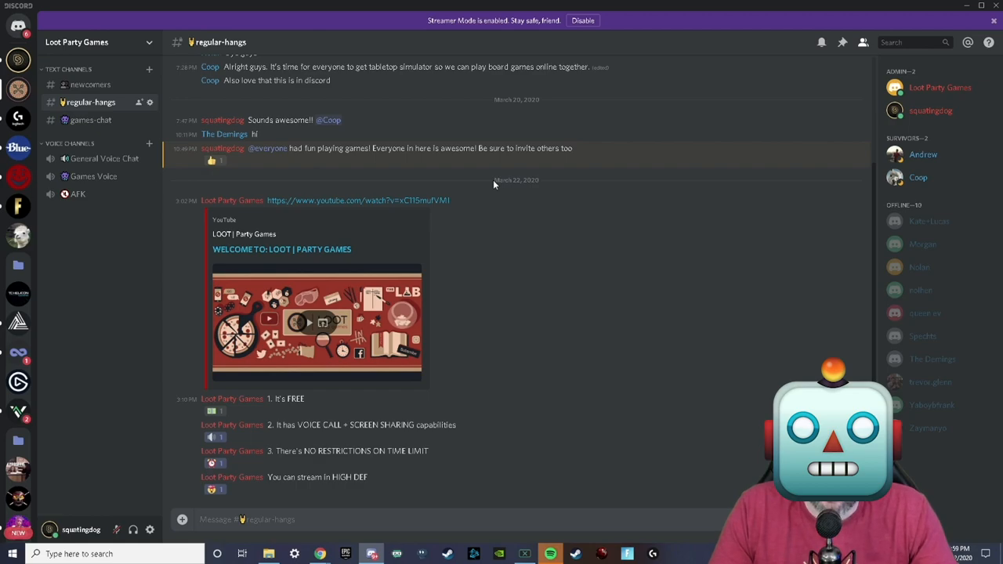
mouse_move(445, 229)
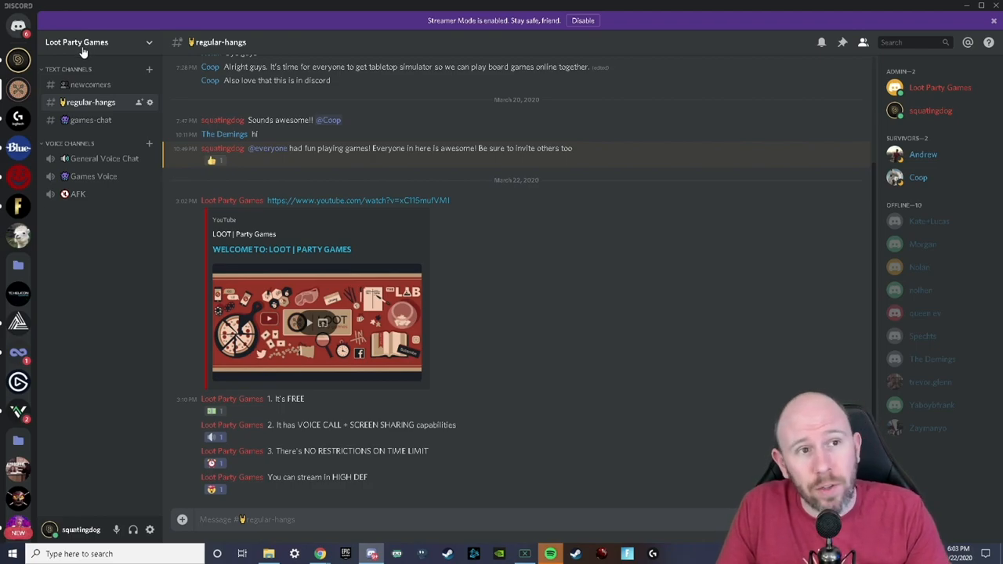
Step: Use the server options menu while launching Drawful 2 so it shows as playing
click(77, 42)
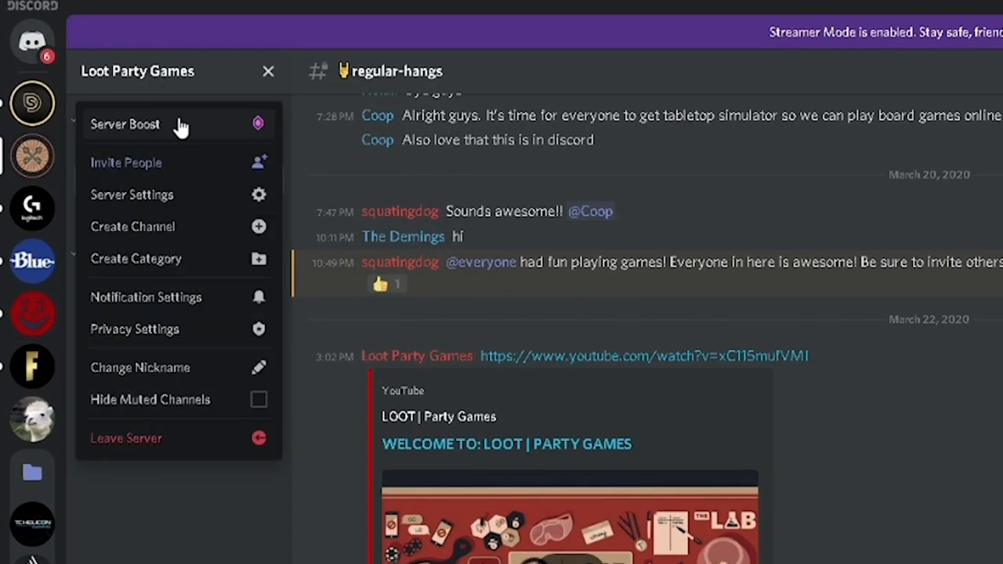
mouse_move(180, 162)
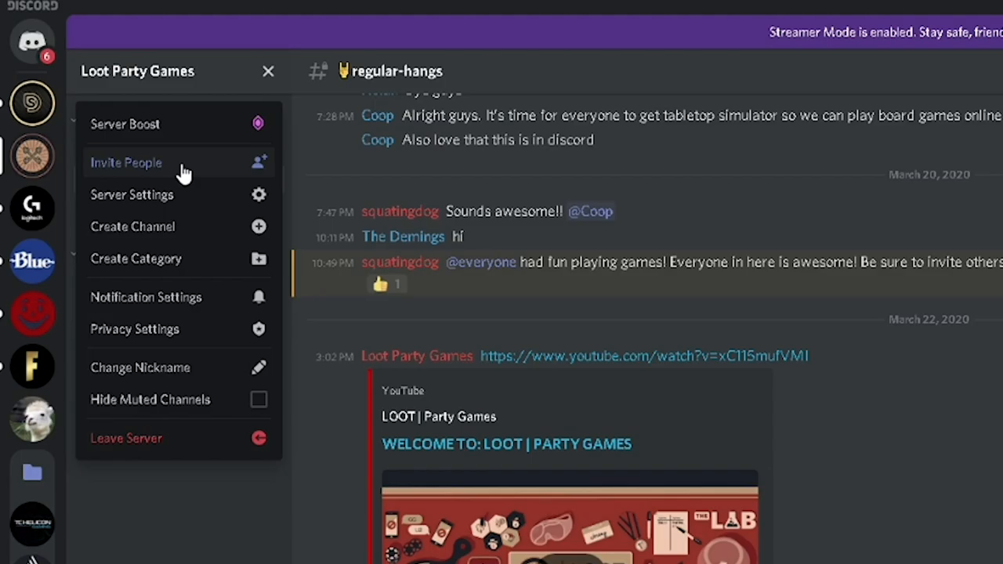
click(127, 162)
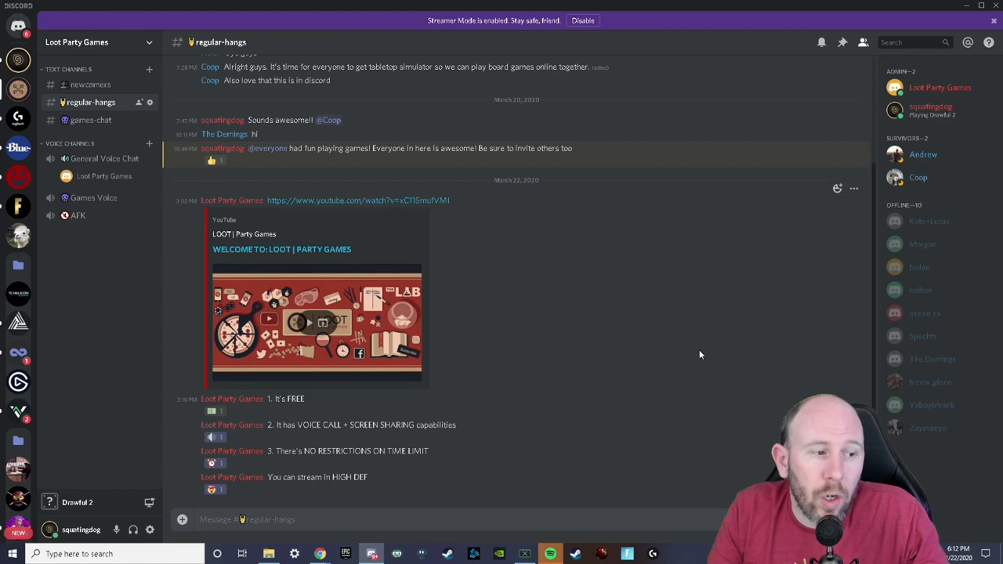
mouse_move(689, 353)
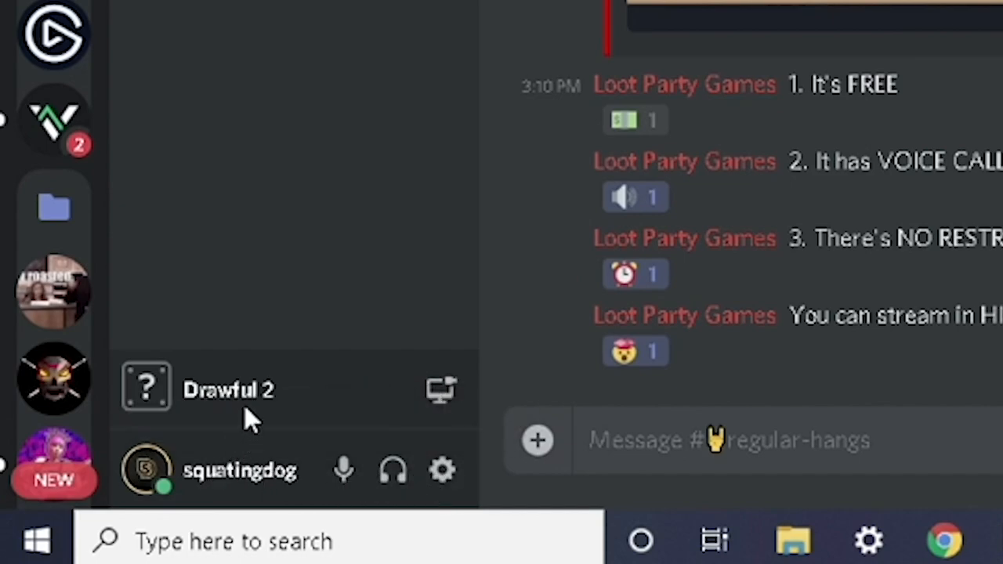
mouse_move(373, 384)
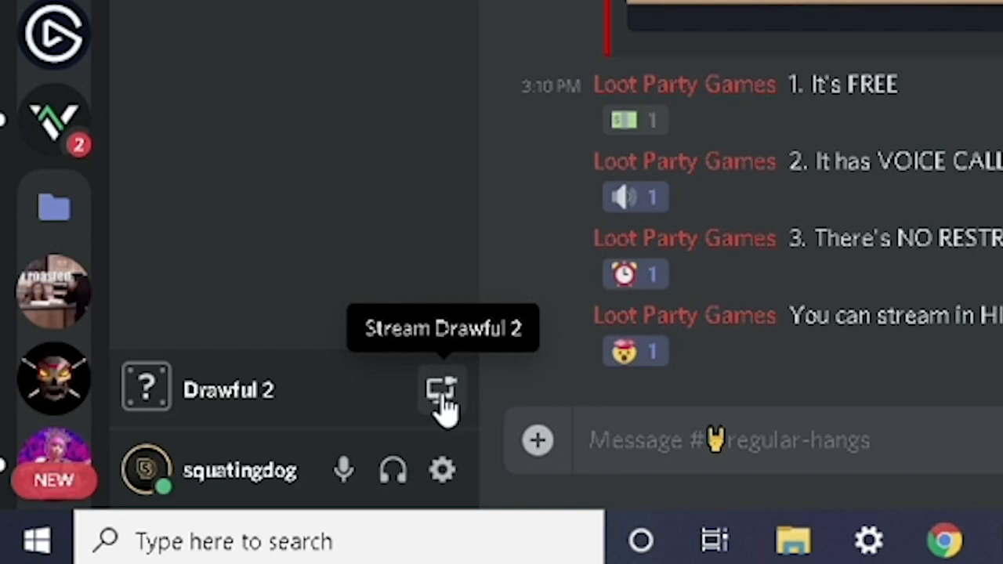
mouse_move(437, 412)
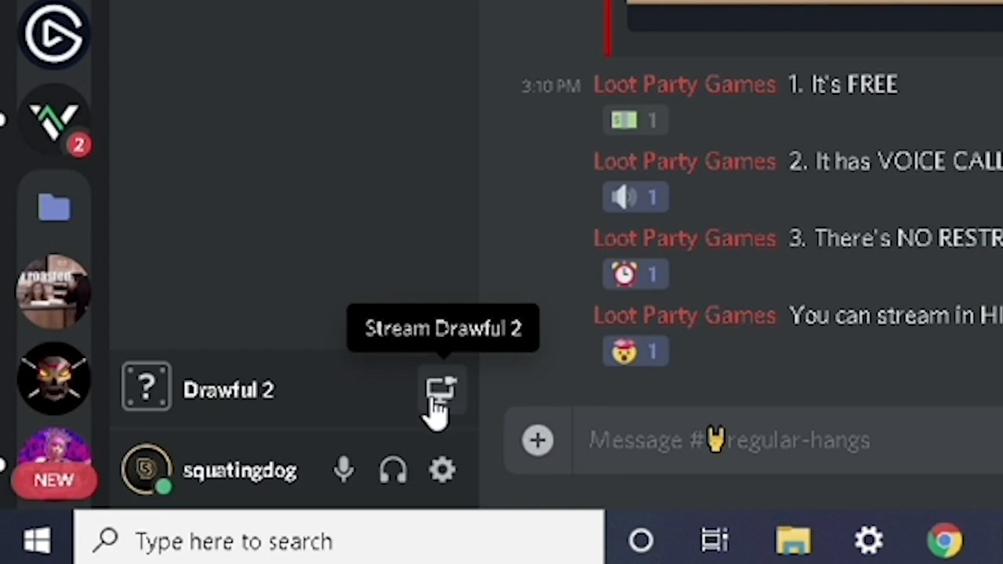
Step: Go live streaming Drawful 2 into the Games Voice channel
click(441, 390)
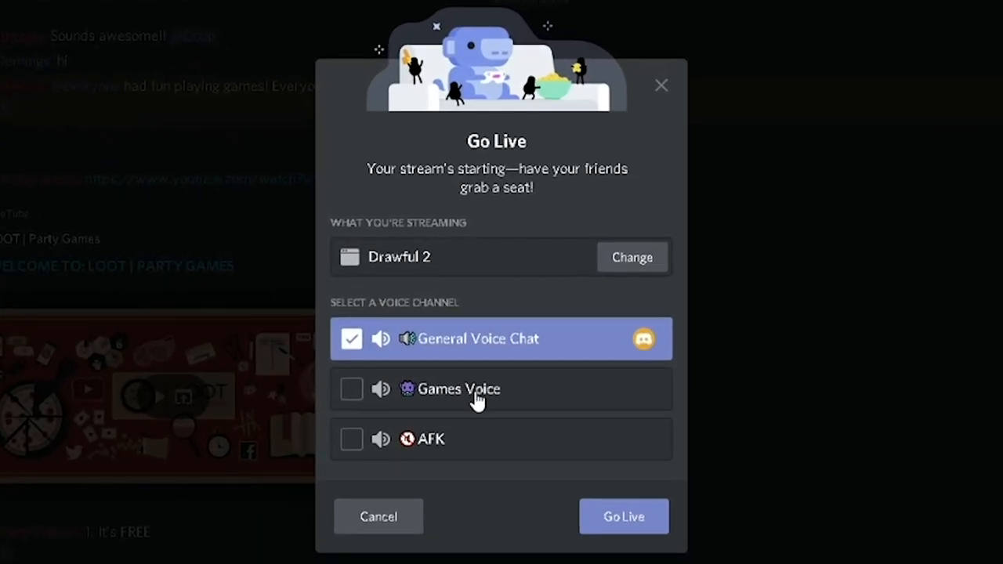
mouse_move(469, 344)
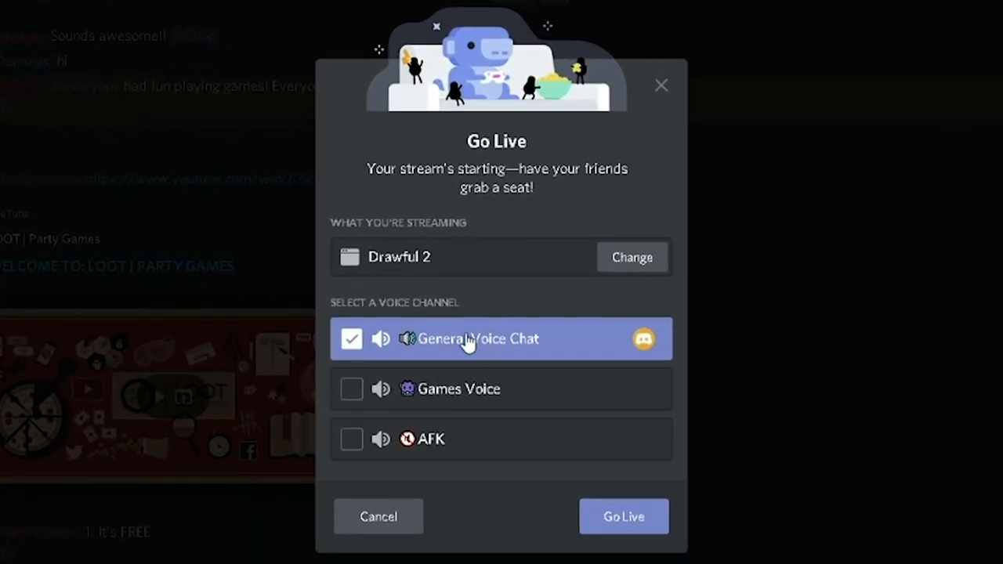
mouse_move(544, 290)
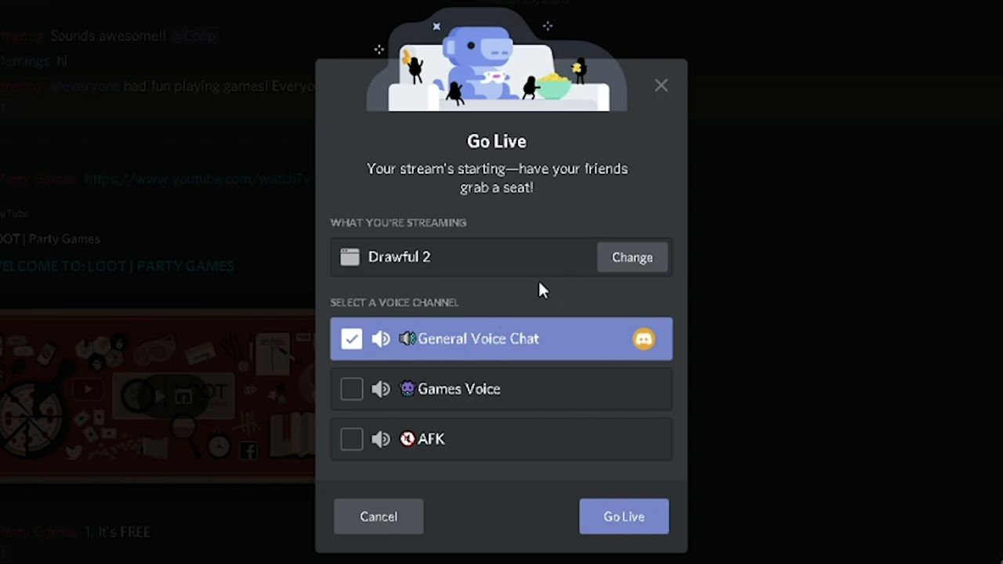
mouse_move(431, 424)
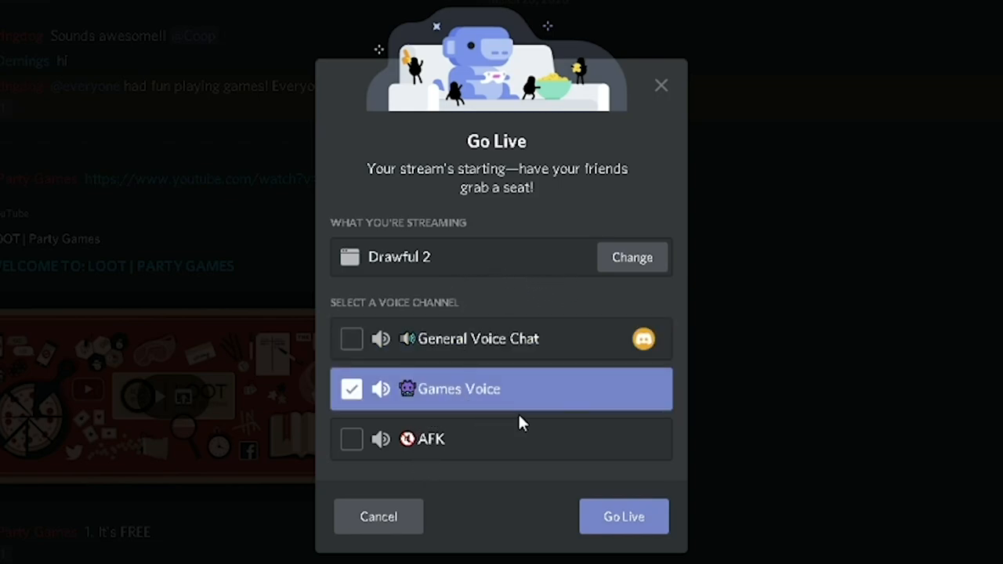
mouse_move(624, 516)
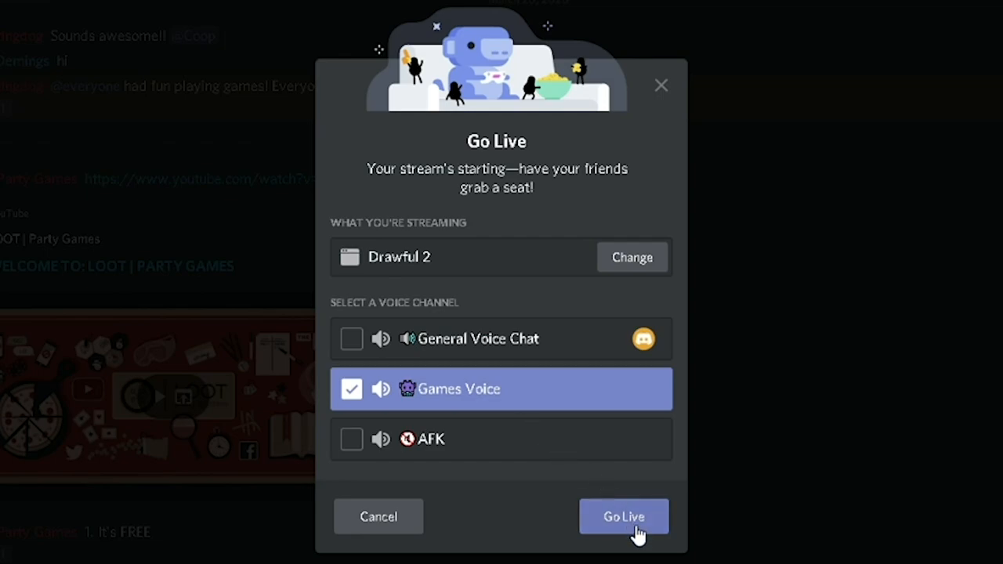
click(624, 517)
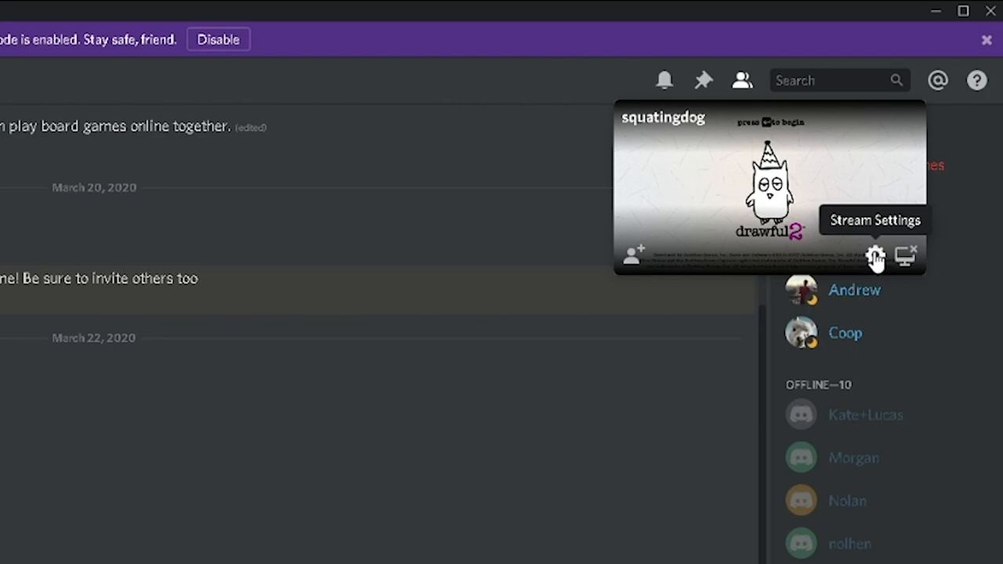
Step: Open Stream Settings for the live Drawful 2 stream from its preview gear
click(875, 256)
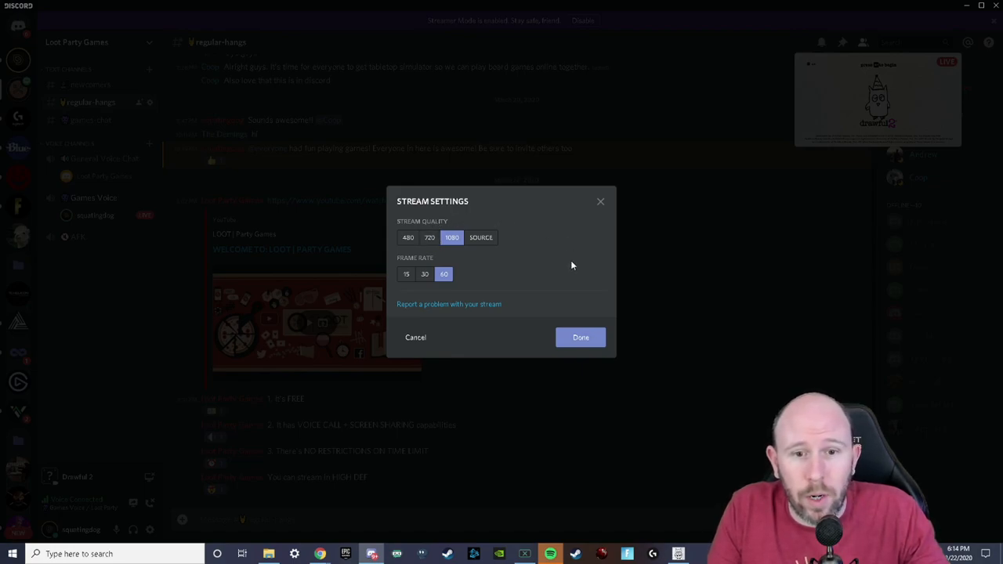
mouse_move(573, 253)
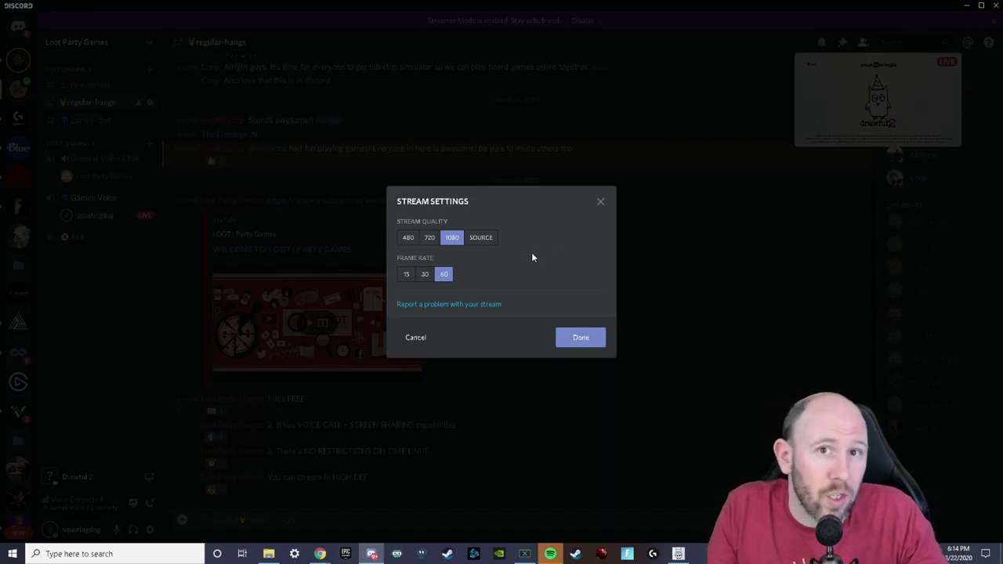
mouse_move(531, 261)
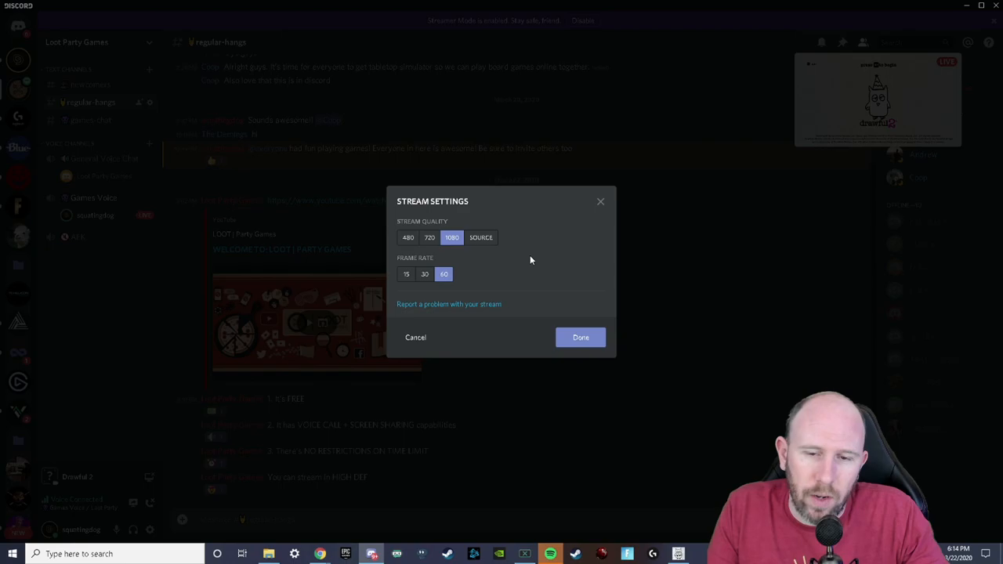
Step: Confirm 1080 quality at 60 fps, then maximise the Drawful 2 window full screen
click(581, 337)
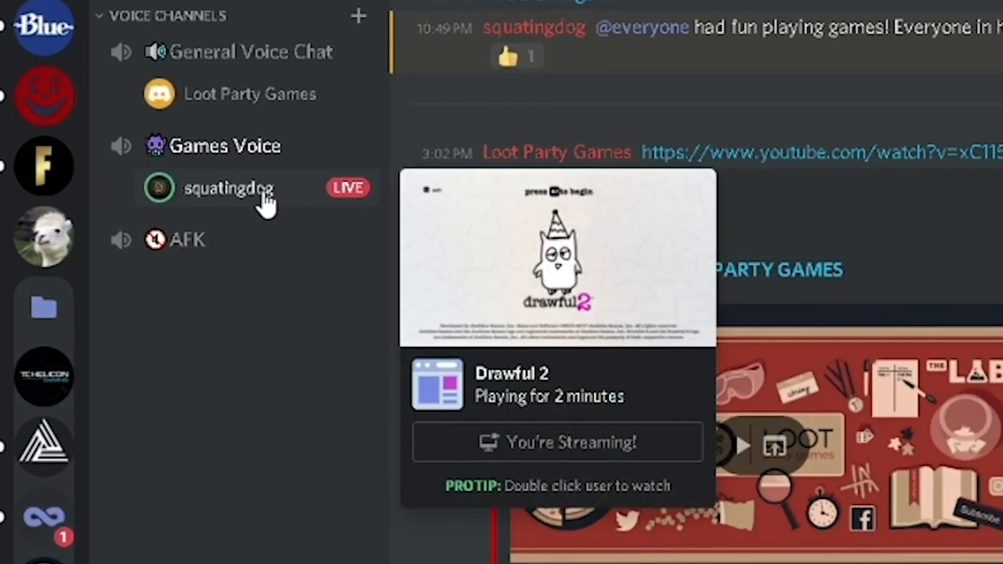
mouse_move(318, 200)
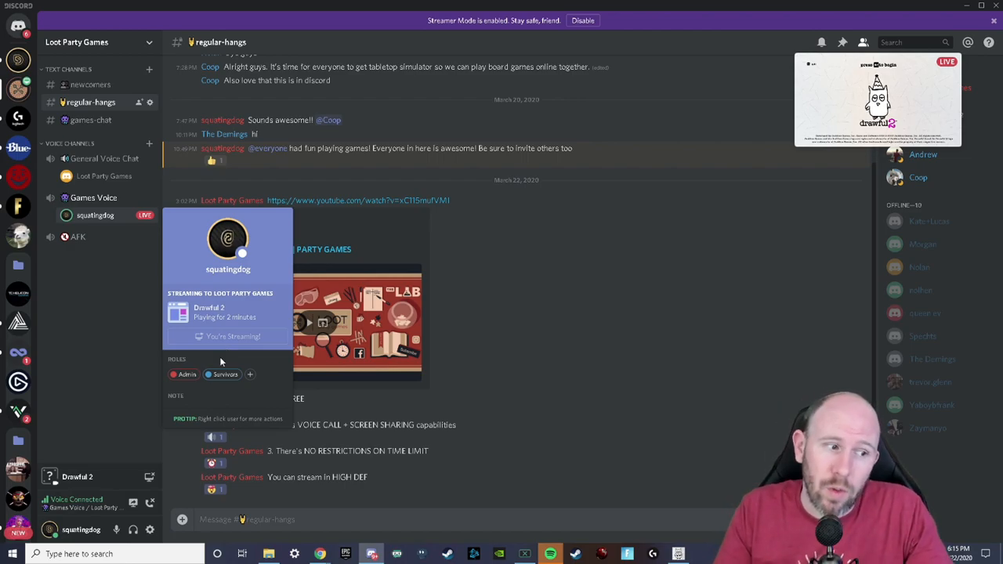
click(601, 213)
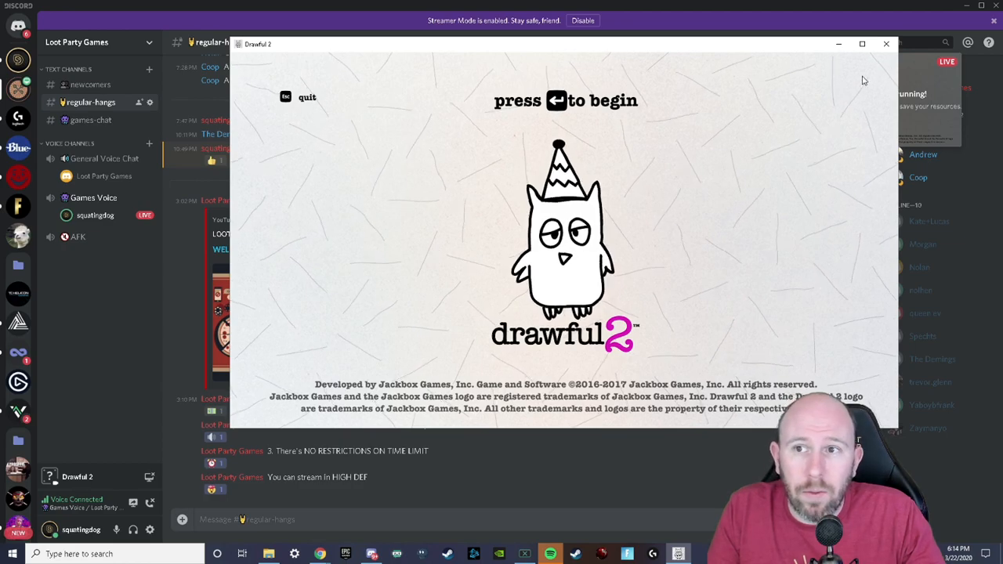
click(863, 43)
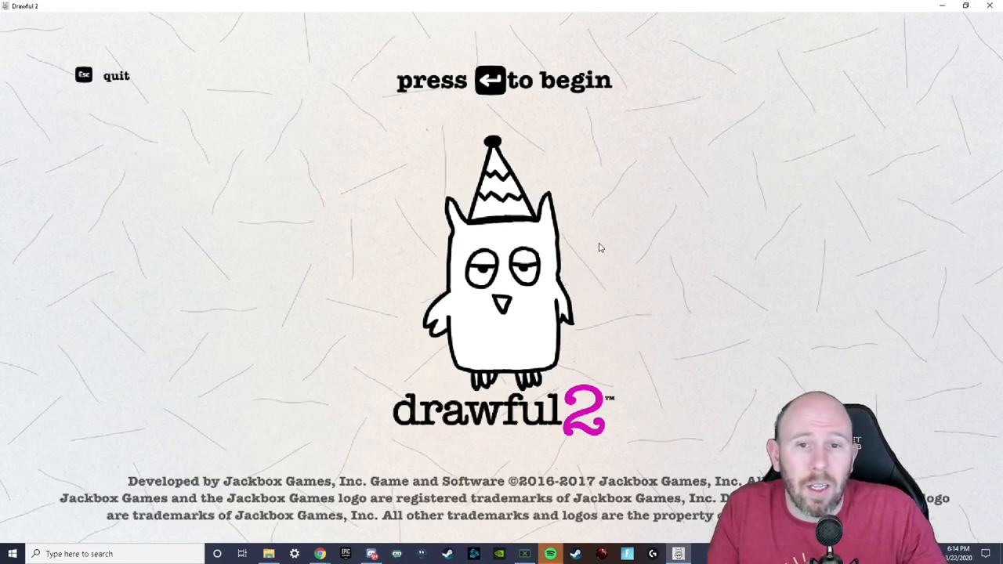